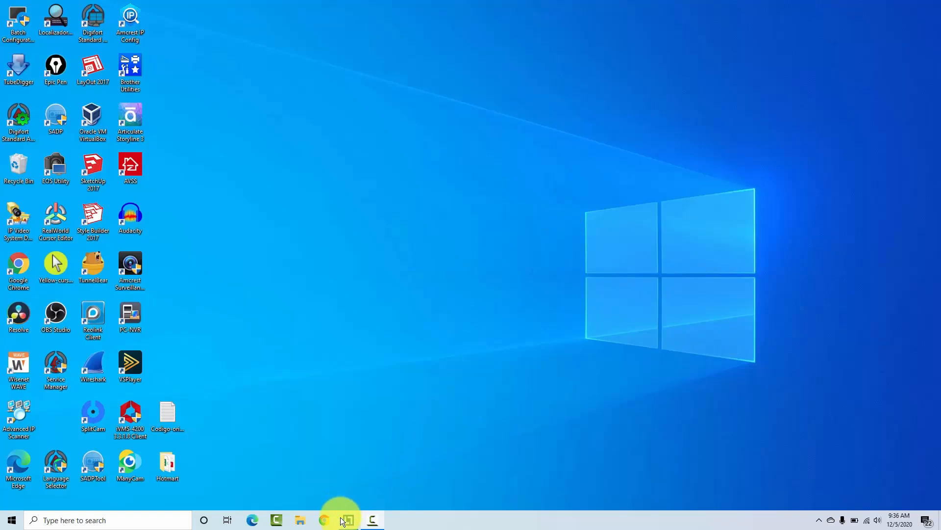
Search Chrome for 'ring app for windows' and open Ring's download help article to the platform links
{"action": "left_click", "coordinate": [323, 519]}
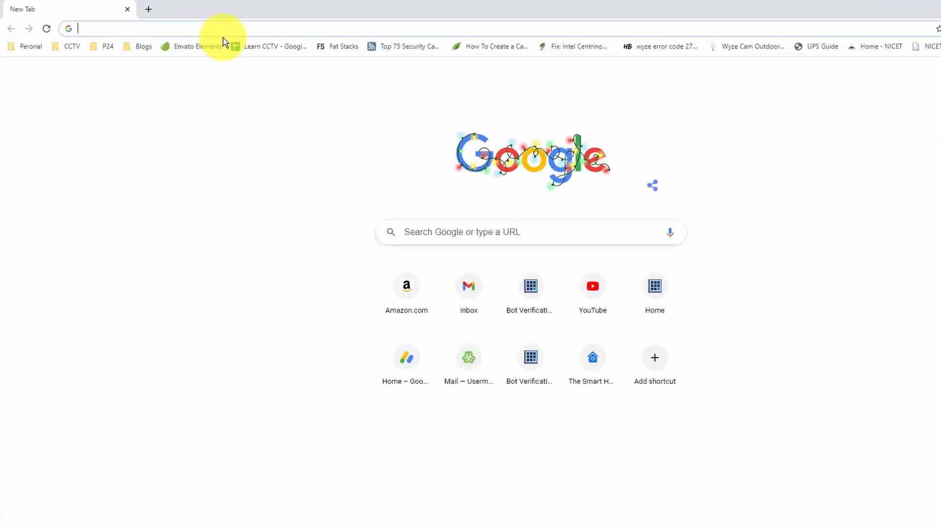
{"action": "type", "text": "ring app for windows"}
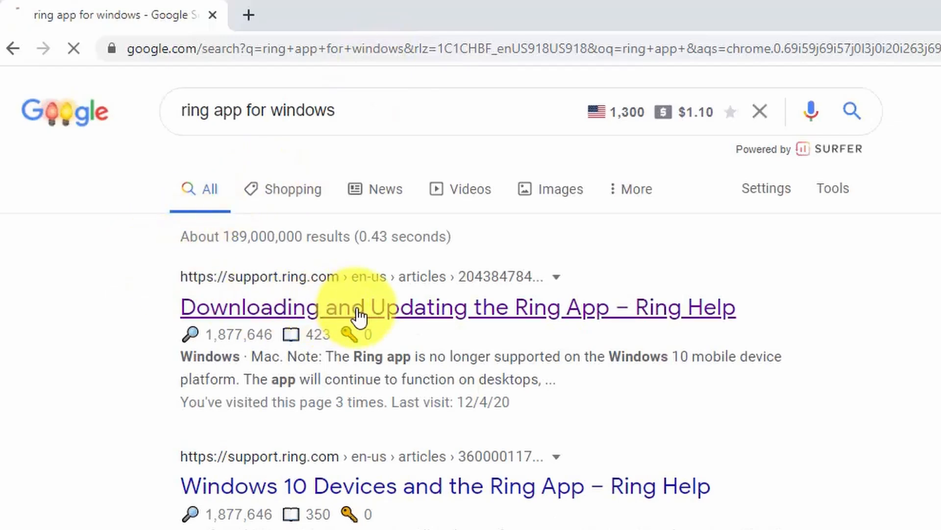
{"action": "left_click", "coordinate": [358, 308]}
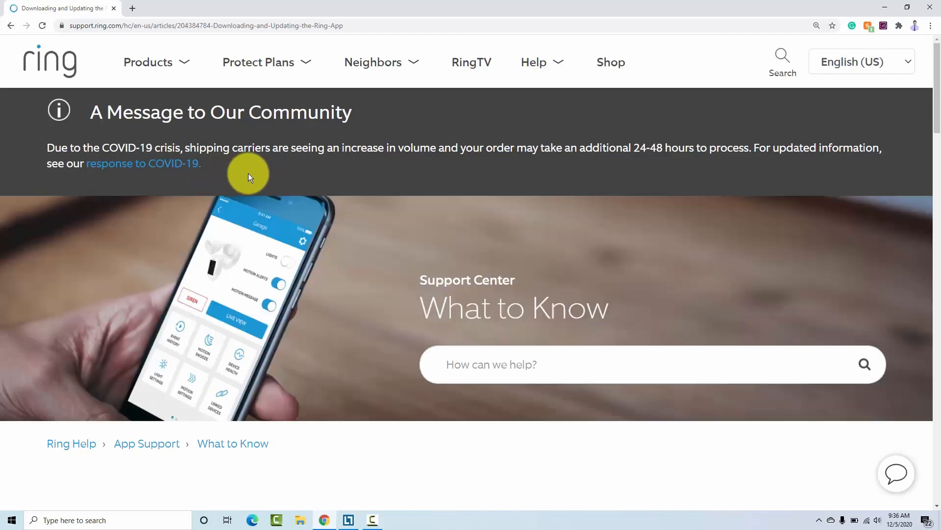
{"action": "scroll", "scroll_direction": "down", "scroll_amount": 3}
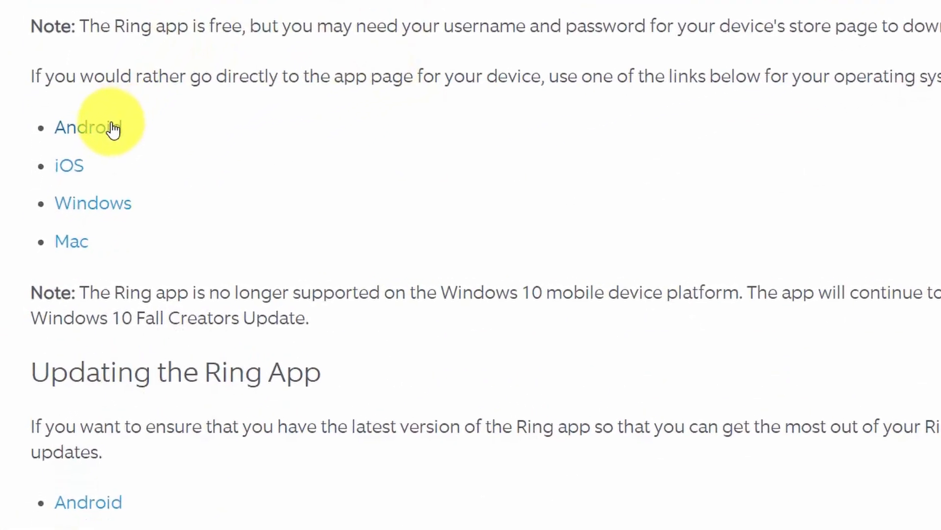
{"action": "scroll", "scroll_direction": "down", "scroll_amount": 3}
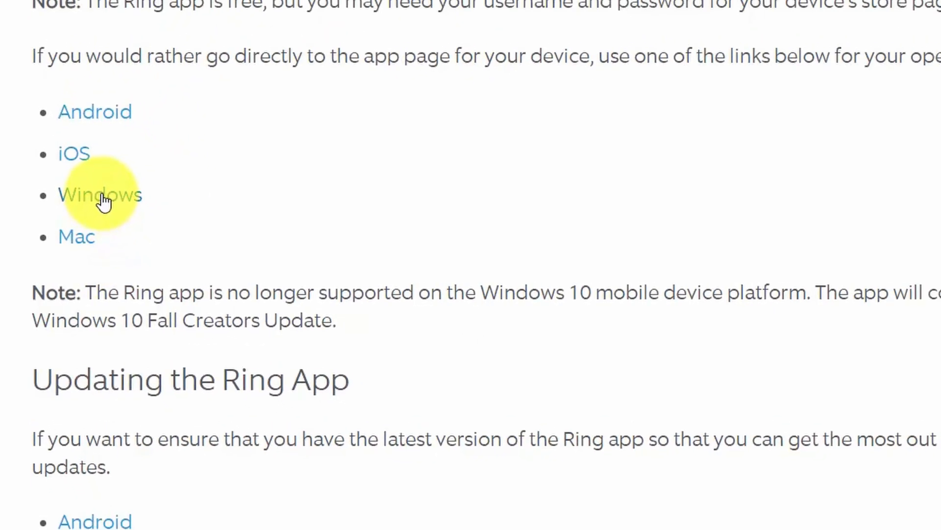
Install Ring - Always Home from Microsoft Store via the Windows link and launch it
{"action": "left_click", "coordinate": [100, 195]}
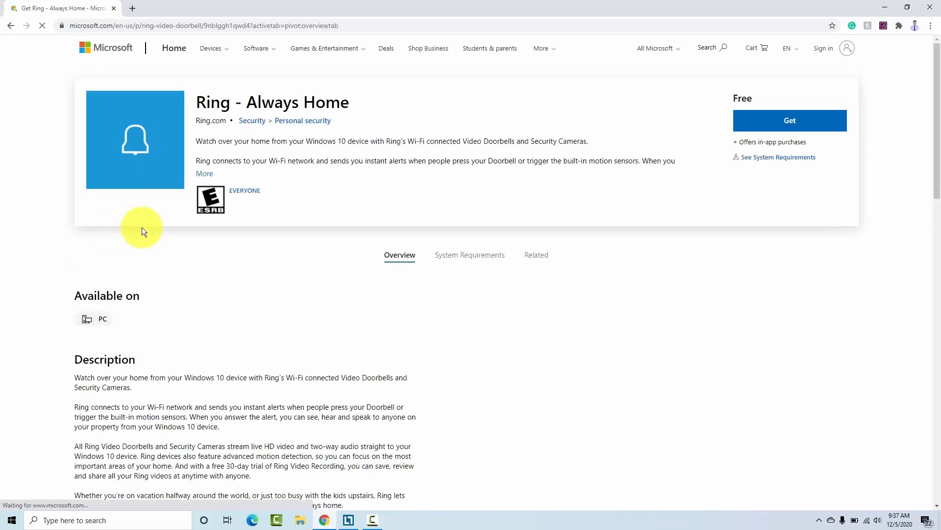
{"action": "left_click", "coordinate": [767, 121]}
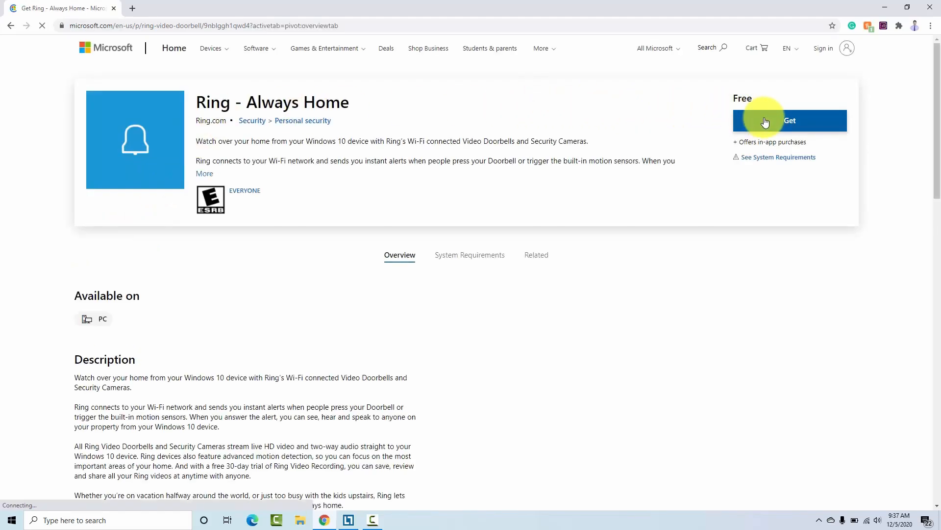
{"action": "left_click", "coordinate": [790, 121]}
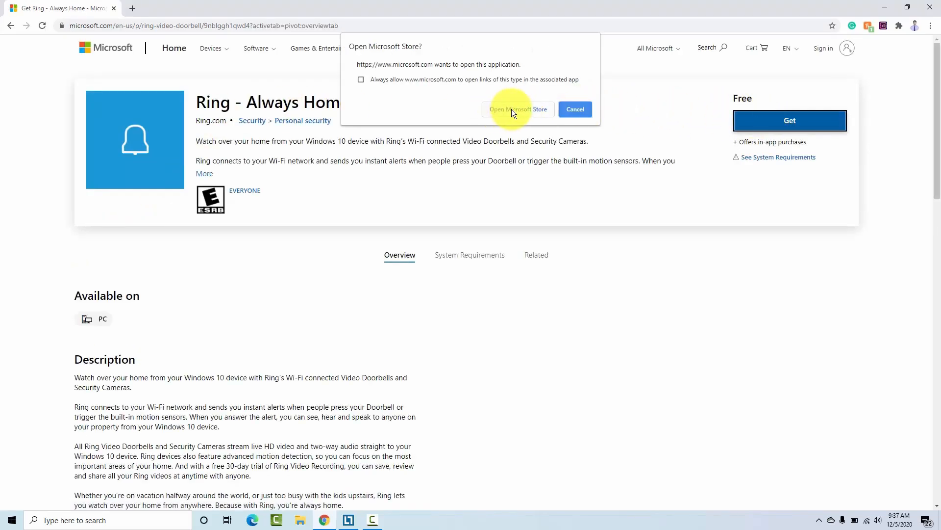
{"action": "left_click", "coordinate": [518, 109]}
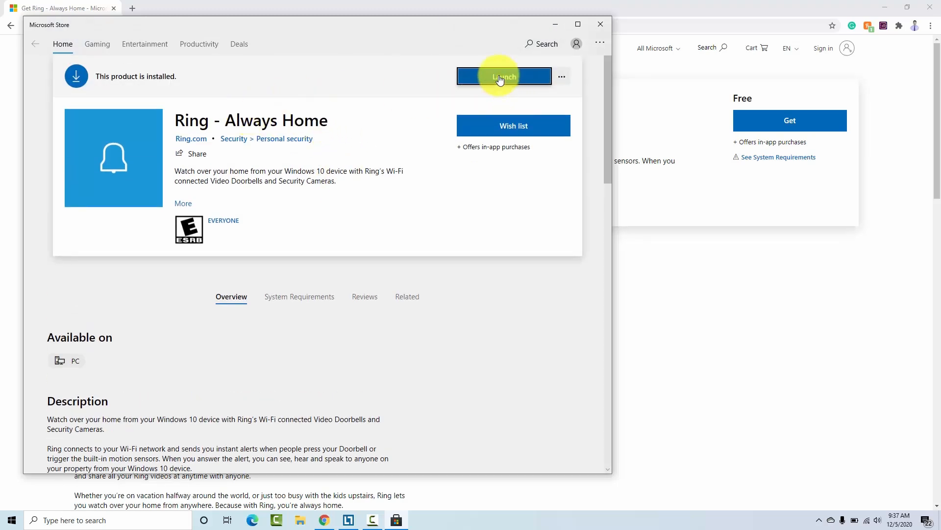
{"action": "mouse_move", "coordinate": [439, 78]}
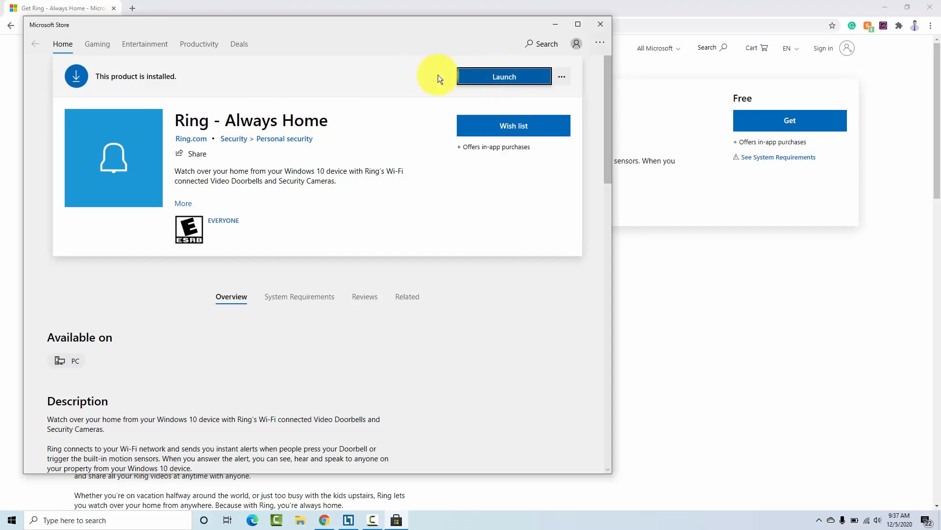
{"action": "left_click", "coordinate": [504, 76]}
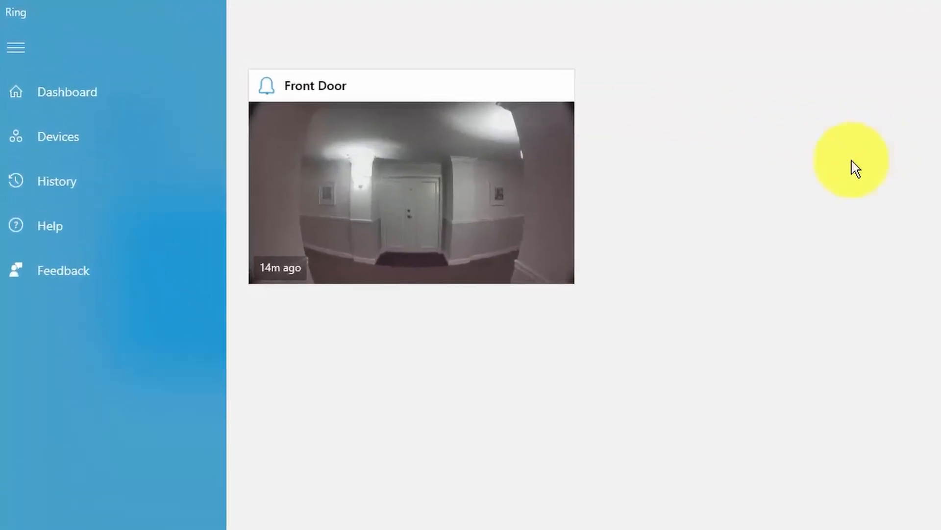
{"action": "mouse_move", "coordinate": [370, 192]}
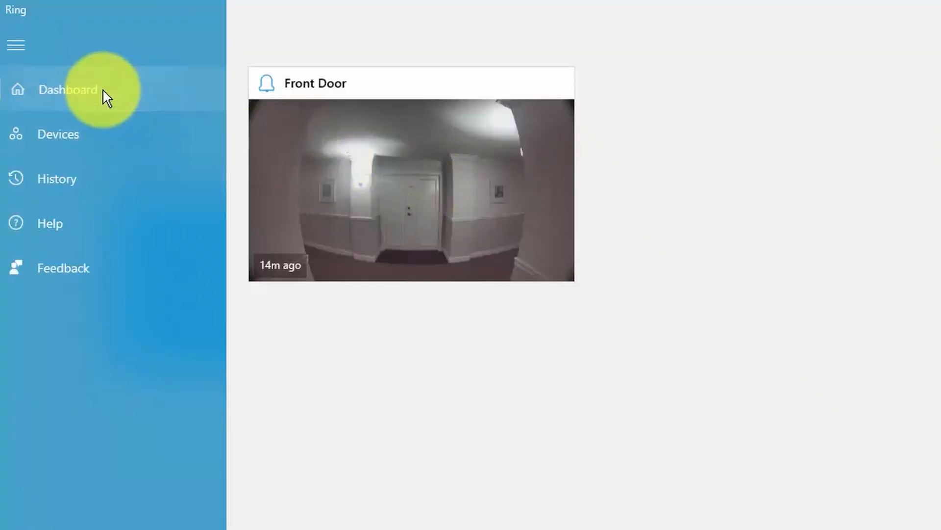
{"action": "mouse_move", "coordinate": [398, 203]}
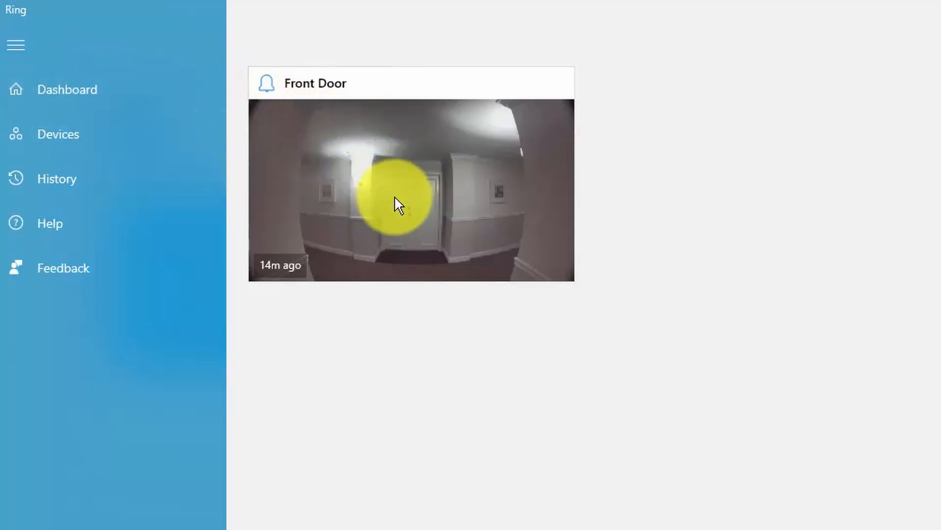
{"action": "mouse_move", "coordinate": [438, 185]}
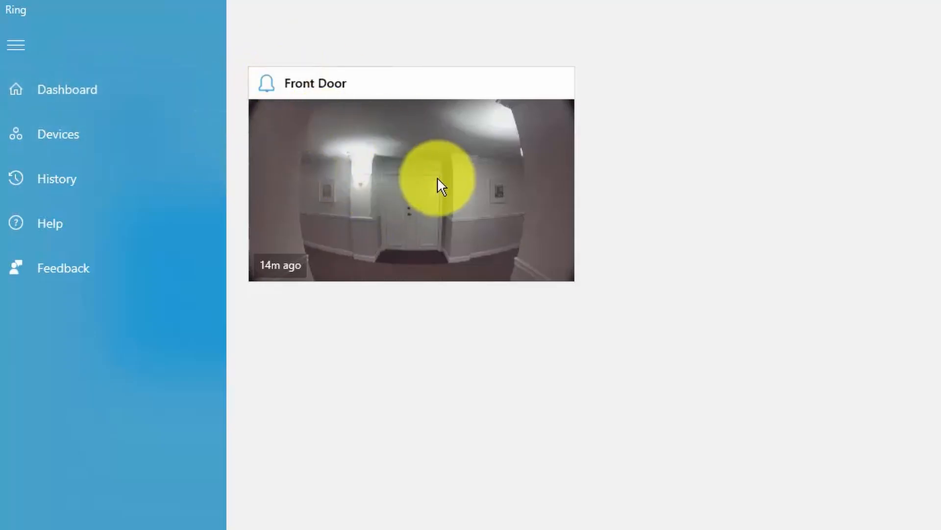
Open the Front Door doorbell tile to view its battery and alert settings
{"action": "left_click", "coordinate": [440, 187]}
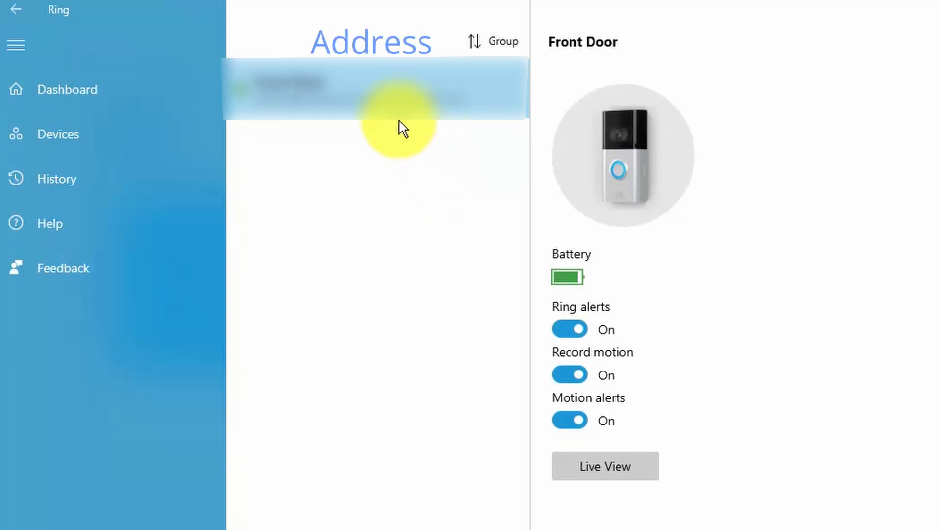
{"action": "mouse_move", "coordinate": [597, 282]}
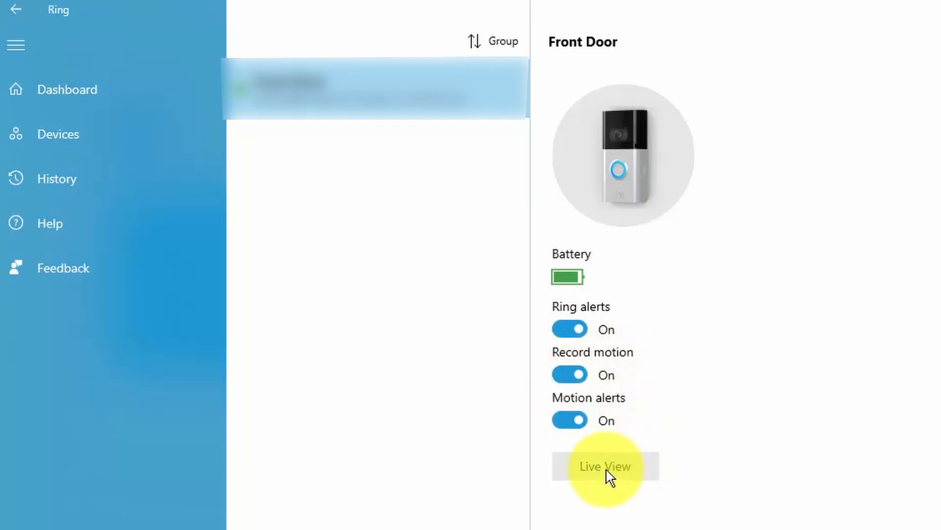
{"action": "left_click", "coordinate": [605, 466]}
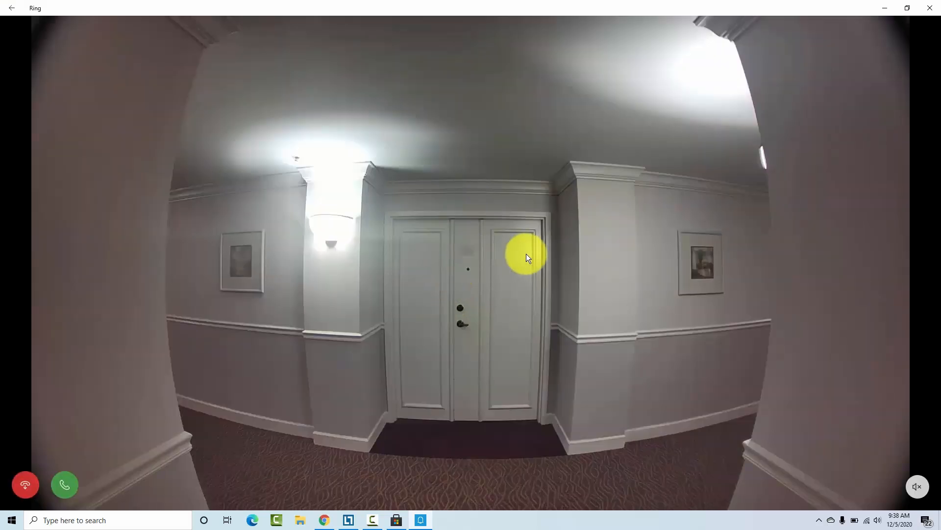
{"action": "mouse_move", "coordinate": [694, 221]}
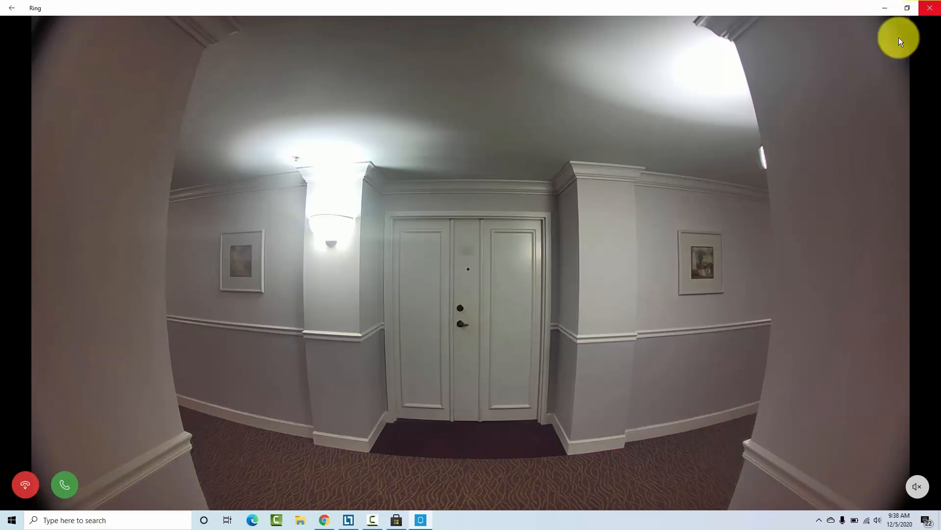
{"action": "mouse_move", "coordinate": [68, 59]}
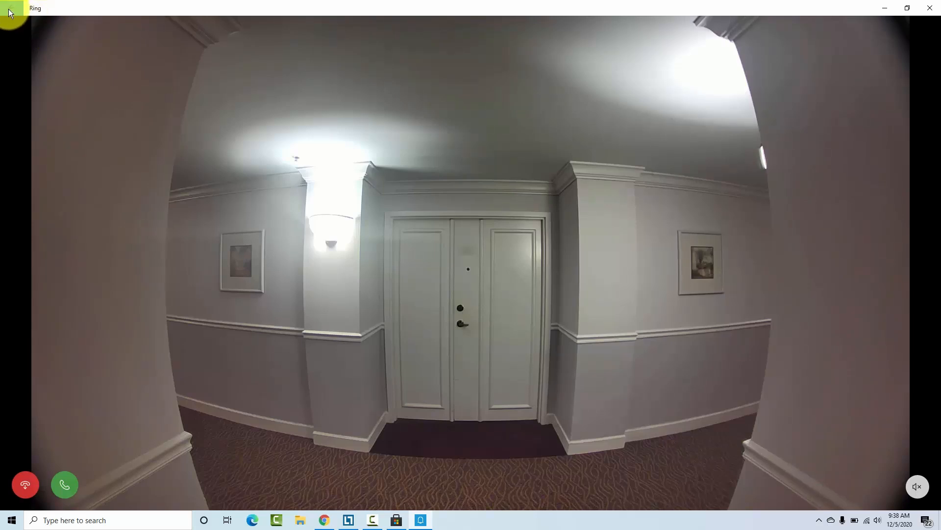
{"action": "left_click", "coordinate": [11, 7]}
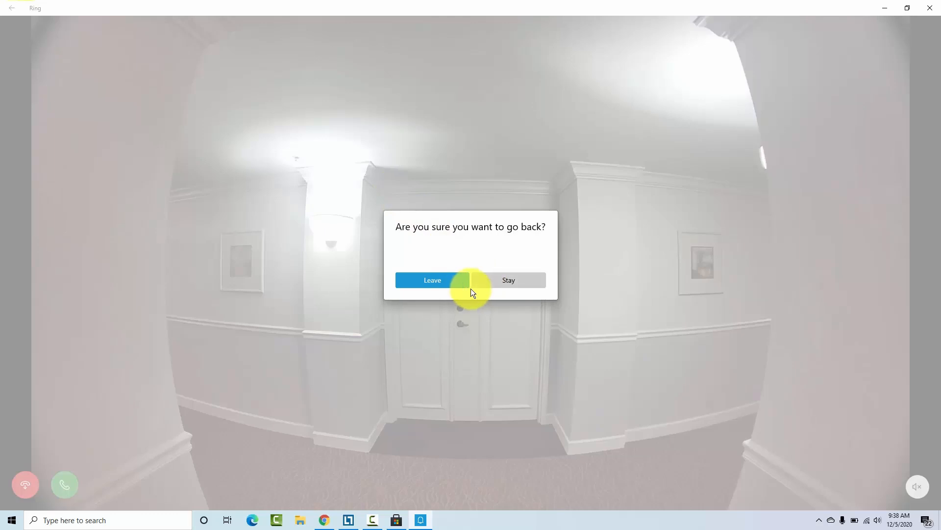
{"action": "left_click", "coordinate": [433, 280]}
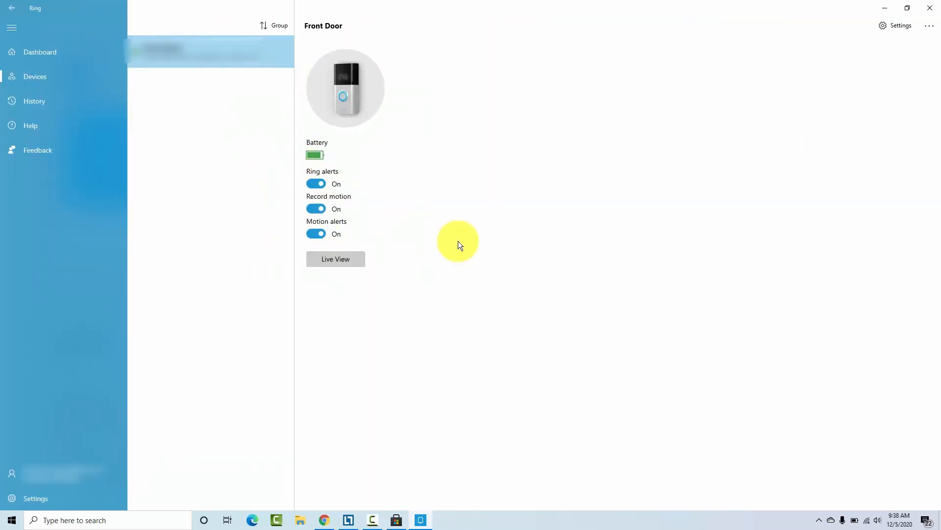
{"action": "mouse_move", "coordinate": [44, 83]}
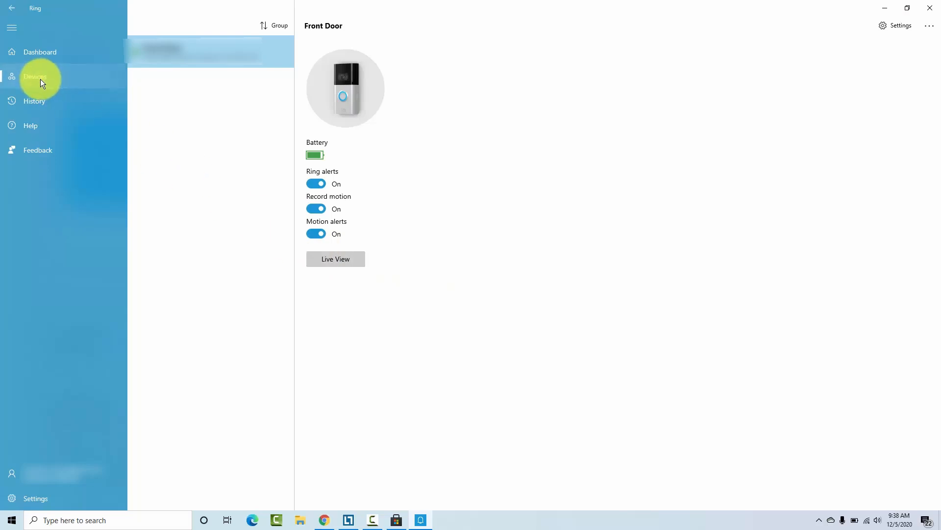
{"action": "left_click", "coordinate": [33, 101]}
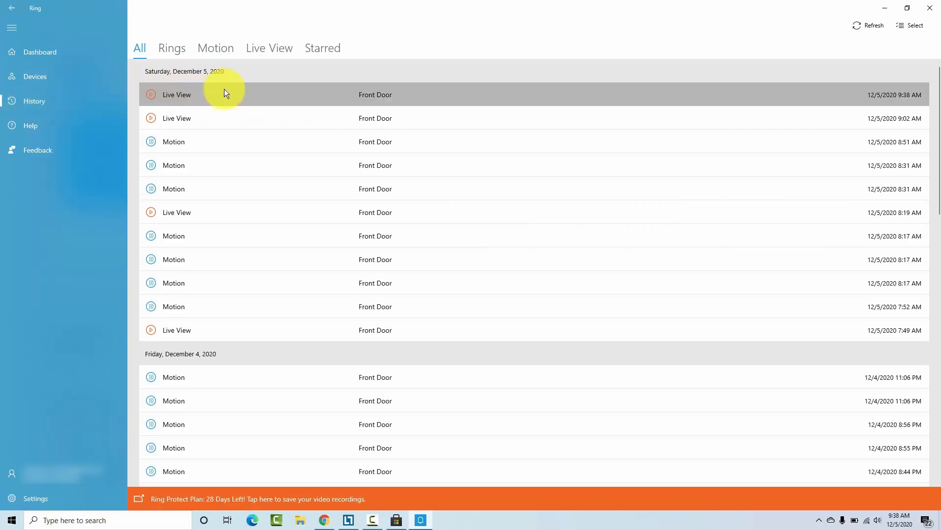
{"action": "scroll", "scroll_direction": "down", "scroll_amount": 3}
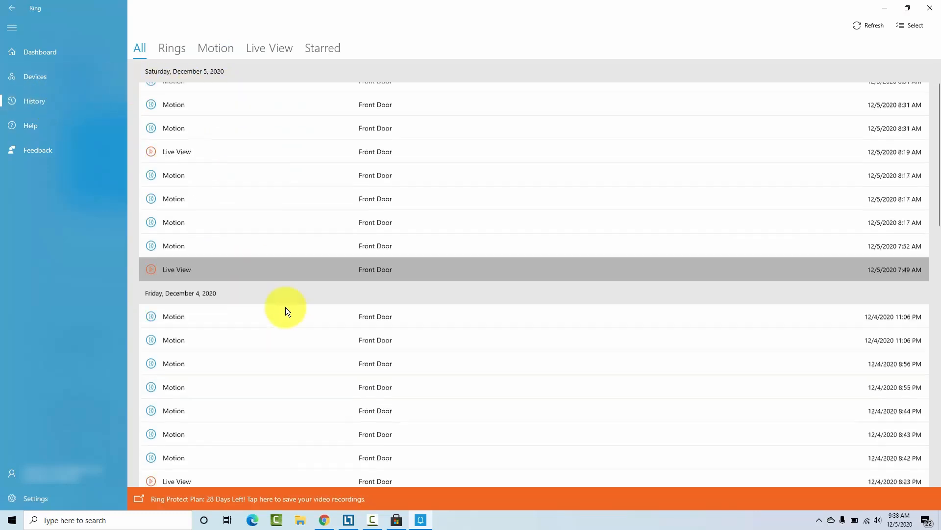
{"action": "scroll", "scroll_direction": "down", "scroll_amount": 3}
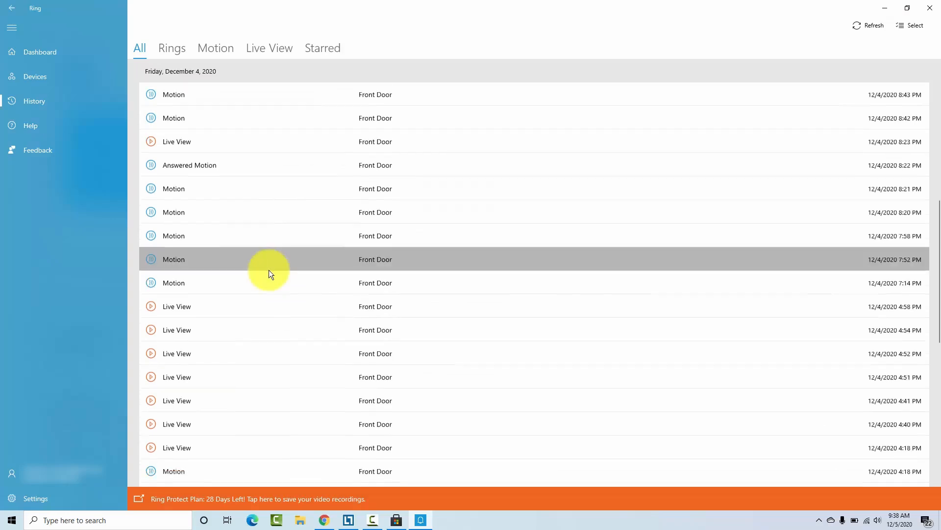
{"action": "scroll", "scroll_direction": "down", "scroll_amount": 3}
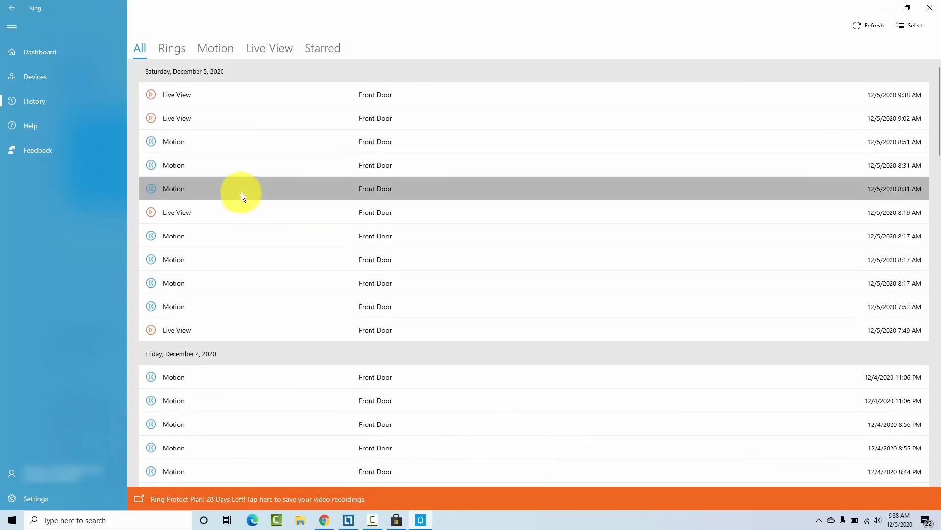
{"action": "left_click", "coordinate": [240, 189]}
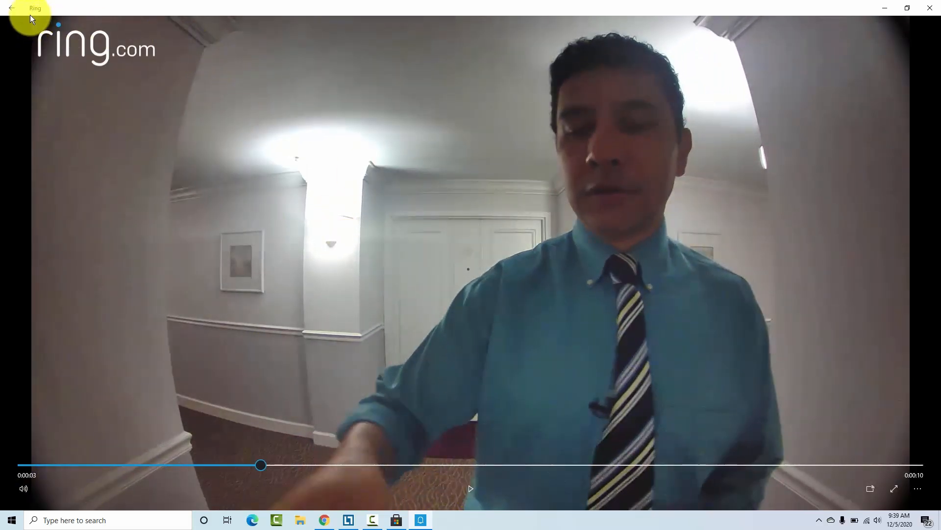
{"action": "left_click", "coordinate": [20, 9]}
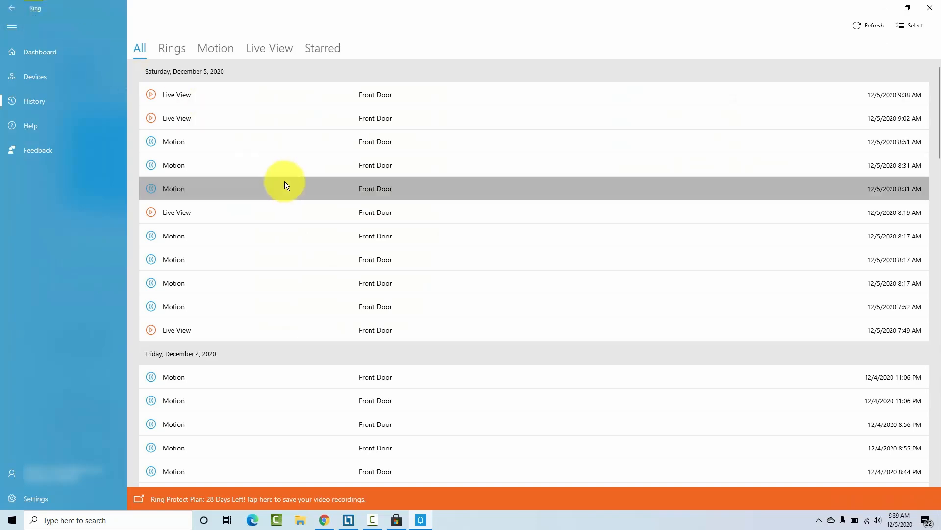
{"action": "scroll", "scroll_direction": "down", "scroll_amount": 3}
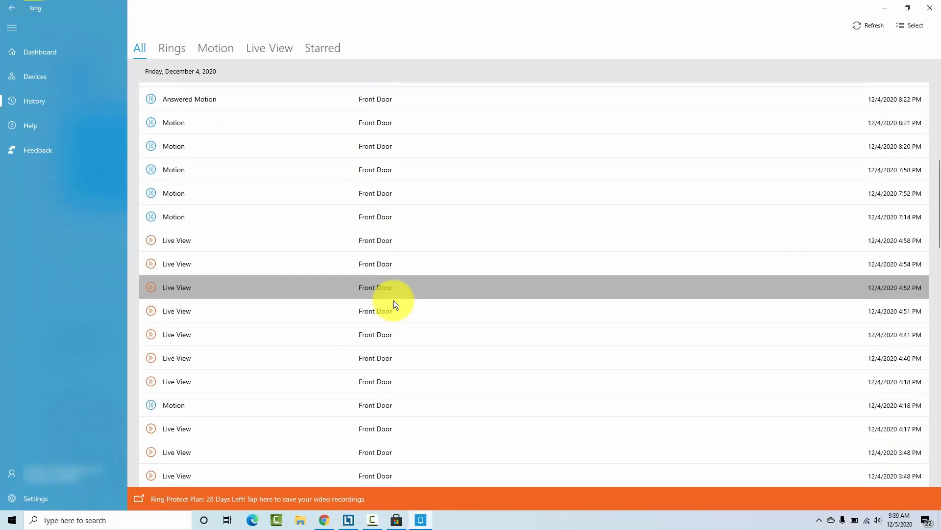
{"action": "scroll", "scroll_direction": "down", "scroll_amount": 3}
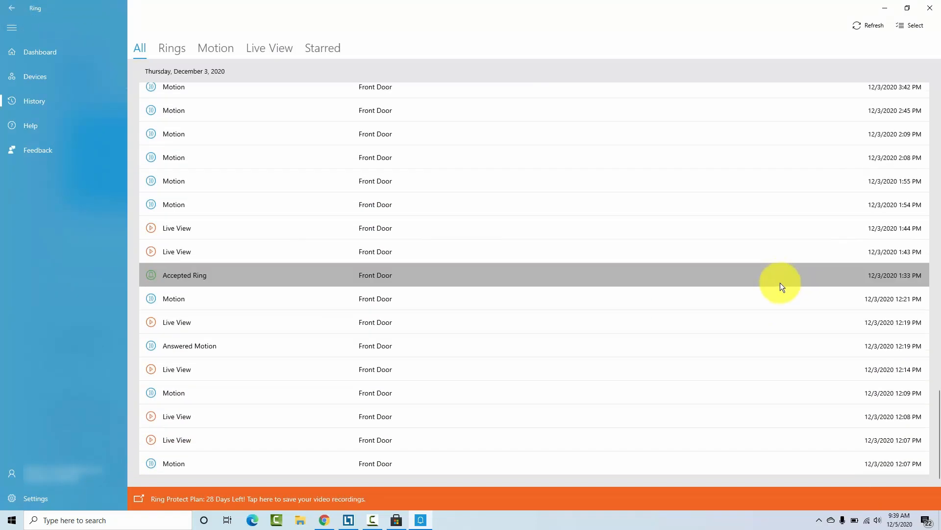
{"action": "mouse_move", "coordinate": [216, 361]}
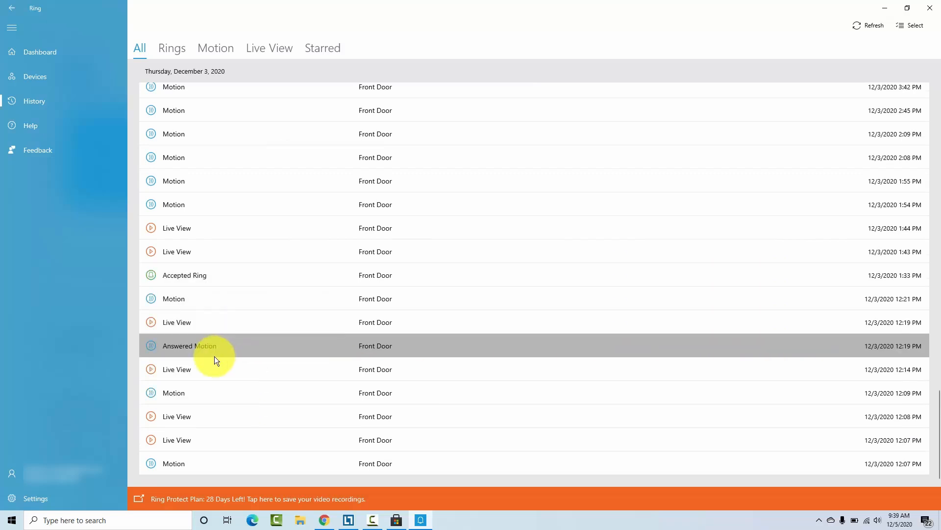
{"action": "mouse_move", "coordinate": [225, 378]}
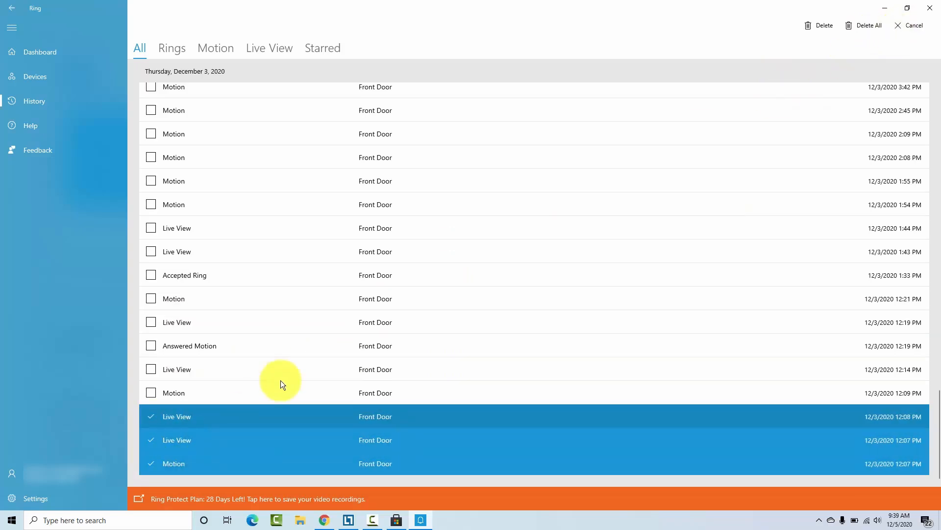
Delete the three selected December 3 events: two Live Views and one Motion
{"action": "left_click", "coordinate": [819, 25]}
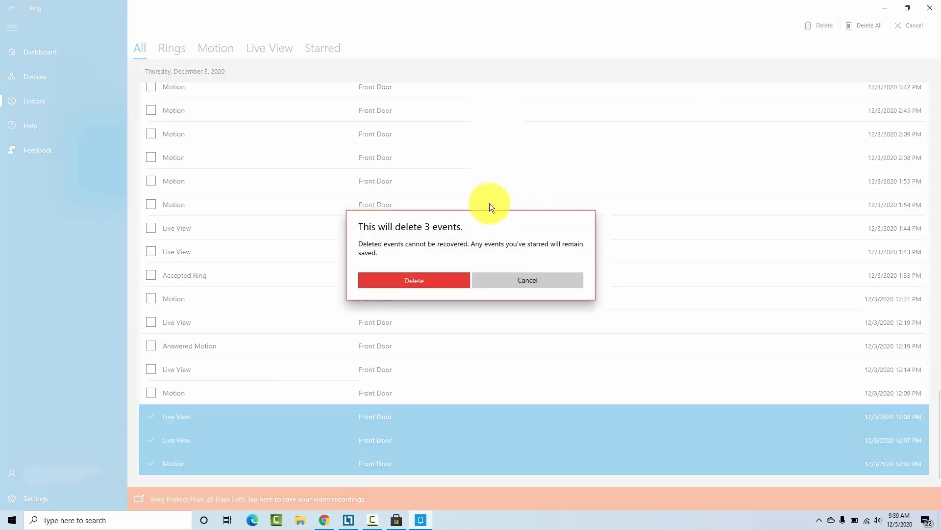
{"action": "left_click", "coordinate": [414, 280]}
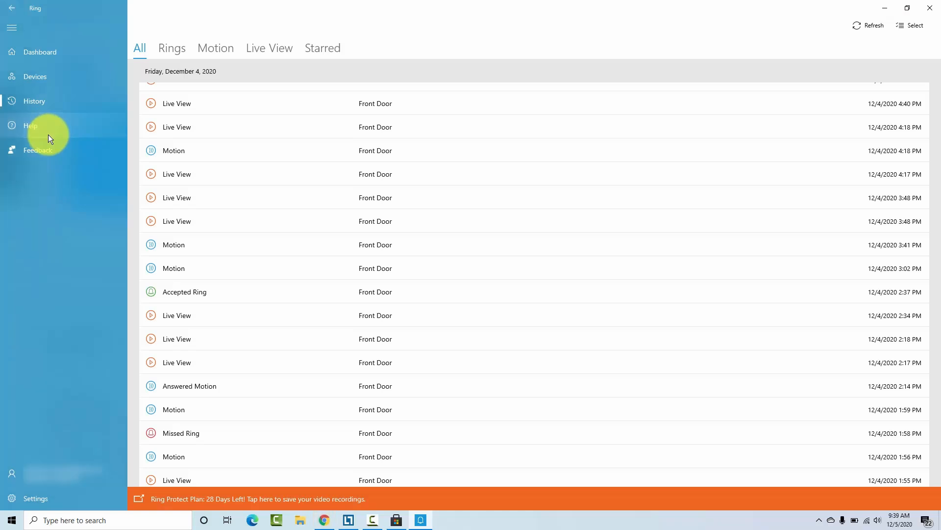
{"action": "left_click", "coordinate": [30, 126]}
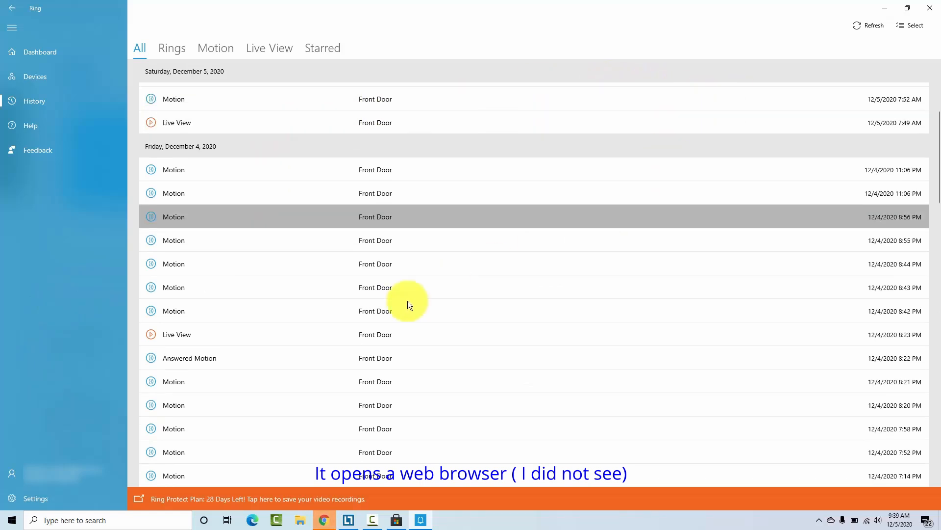
{"action": "left_click", "coordinate": [912, 26]}
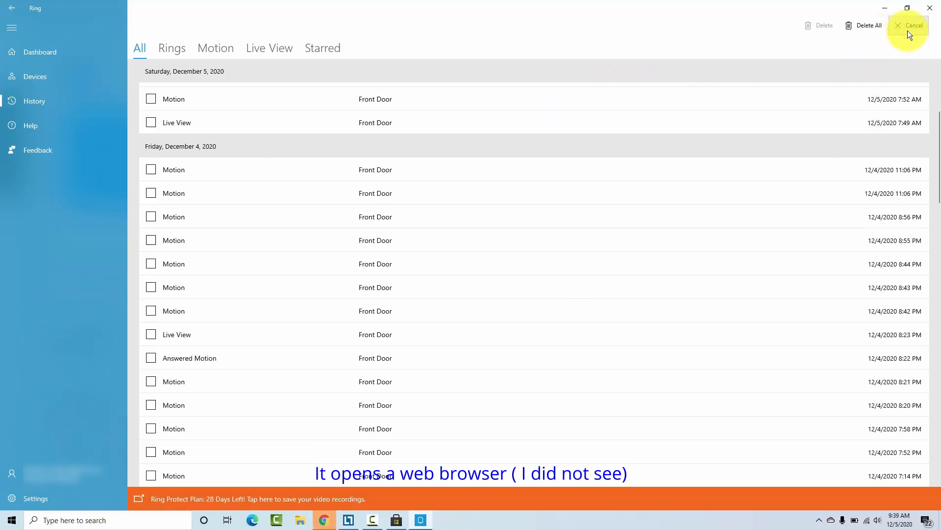
{"action": "left_click", "coordinate": [906, 25]}
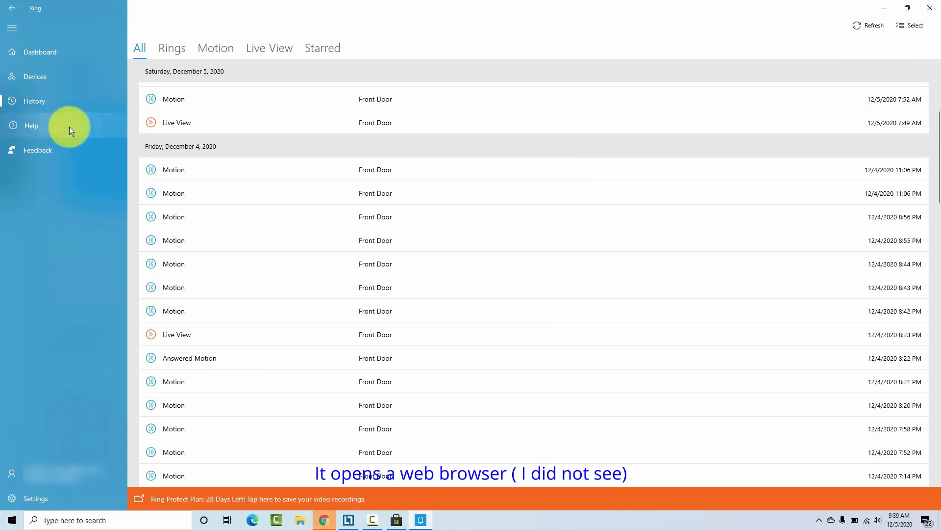
{"action": "mouse_move", "coordinate": [58, 133]}
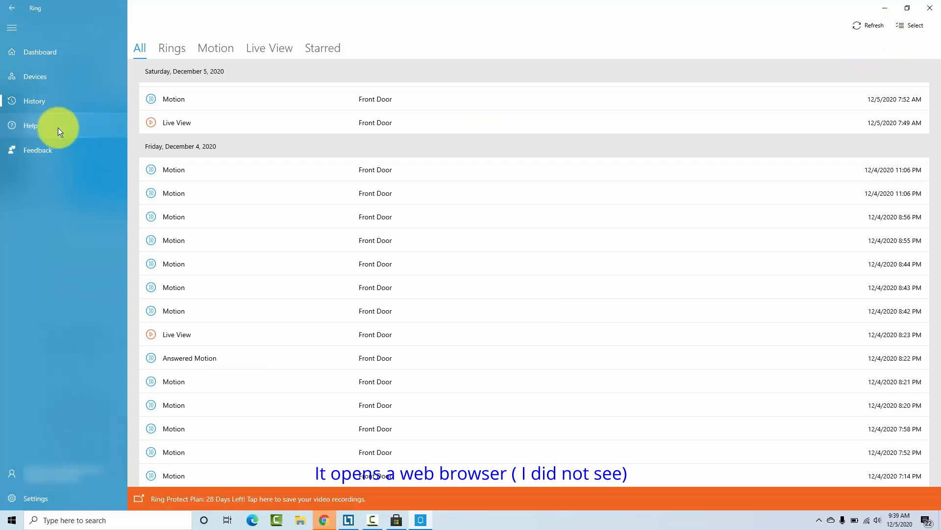
{"action": "left_click", "coordinate": [37, 151]}
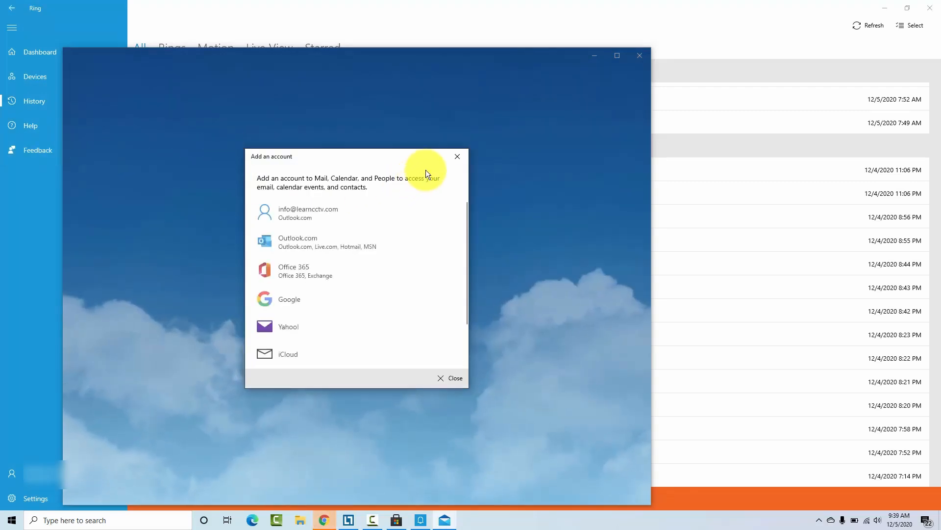
{"action": "left_click", "coordinate": [457, 156]}
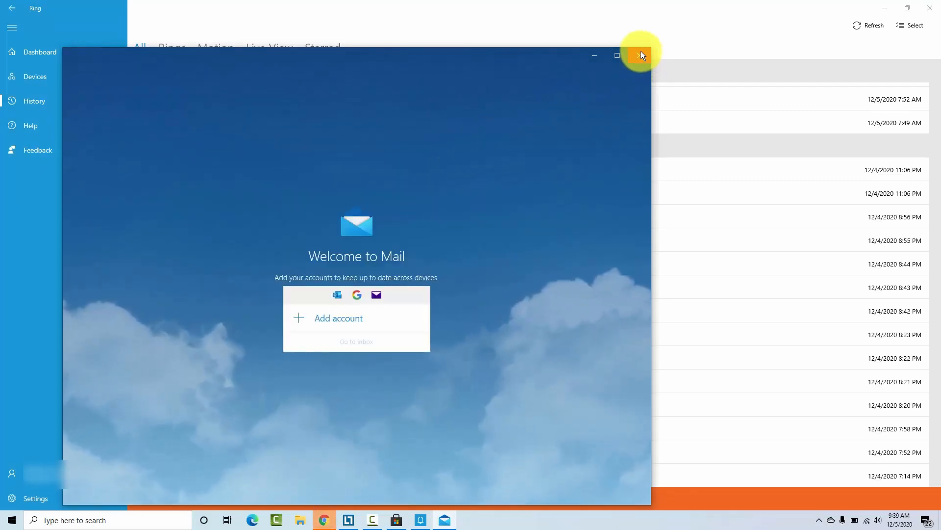
{"action": "left_click", "coordinate": [638, 55]}
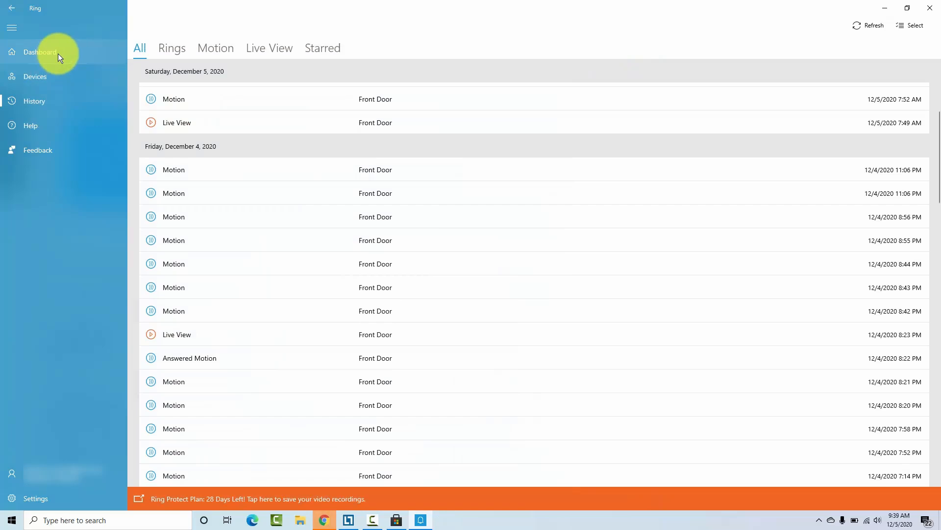
Collapse and re-expand the sidebar, then return to the Front Door device page via Devices
{"action": "left_click", "coordinate": [14, 28]}
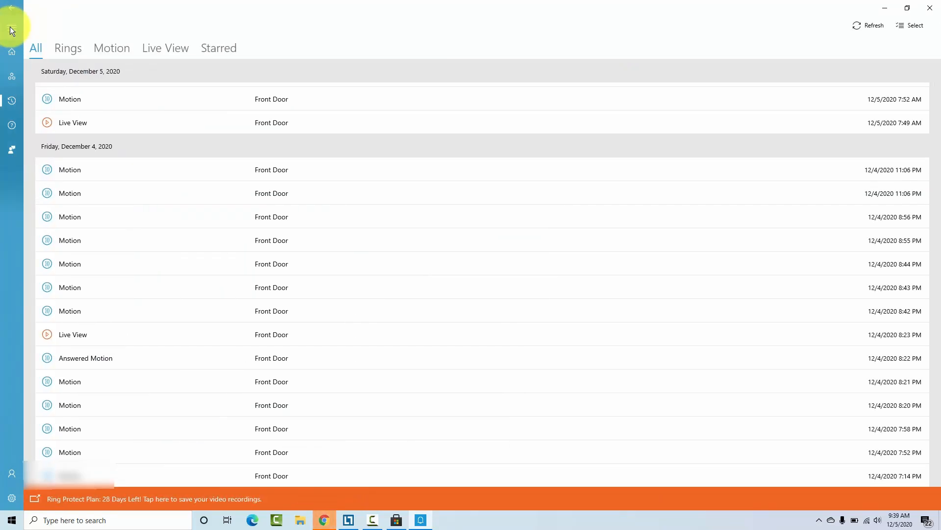
{"action": "left_click", "coordinate": [14, 27]}
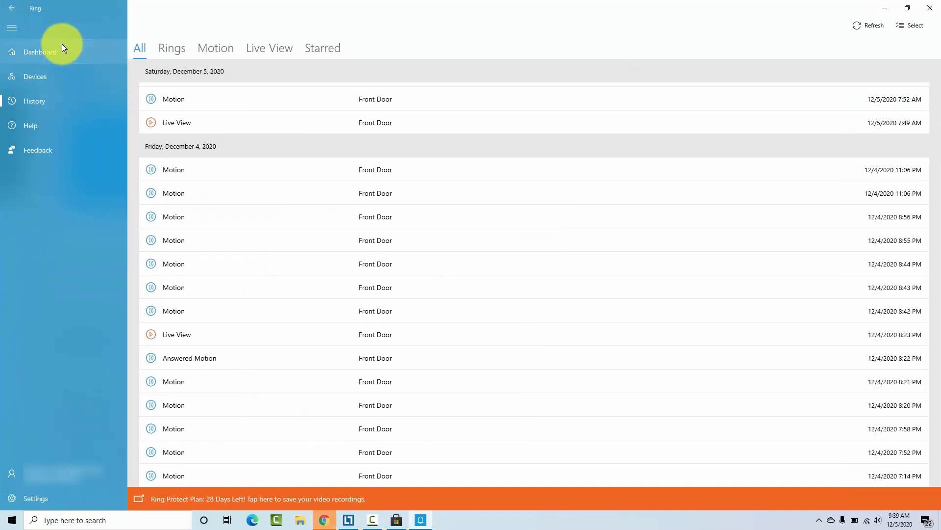
{"action": "left_click", "coordinate": [35, 76]}
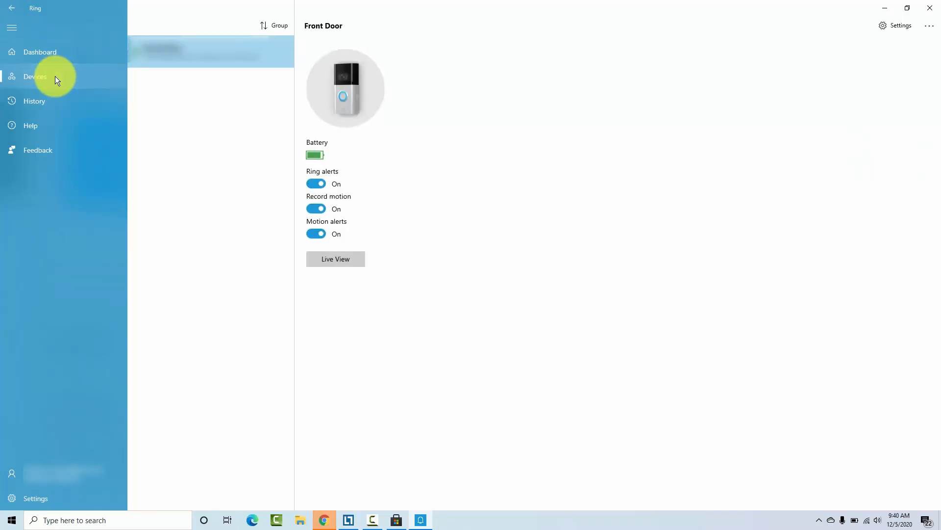